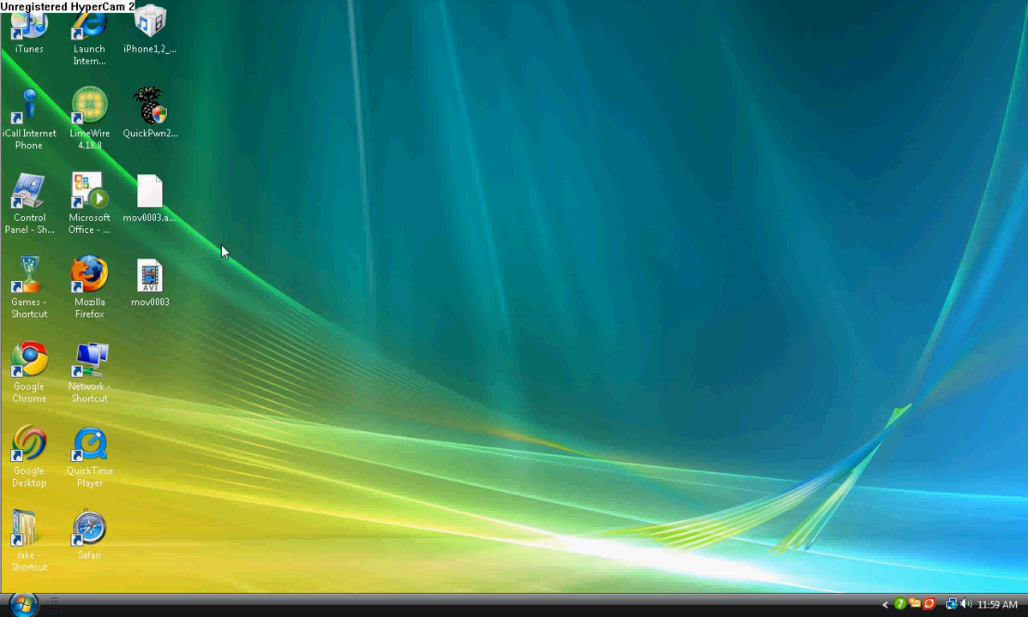
Launch QuickPwn2 from the desktop beside the iPhone firmware file and position its window.
{"action": "left_click", "coordinate": [153, 110]}
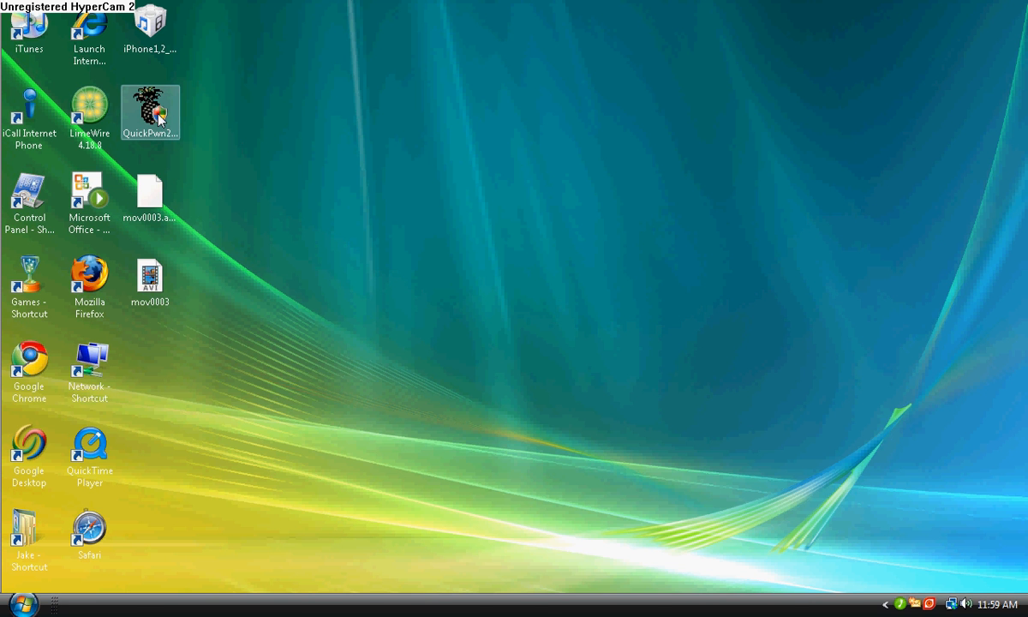
{"action": "mouse_move", "coordinate": [171, 134]}
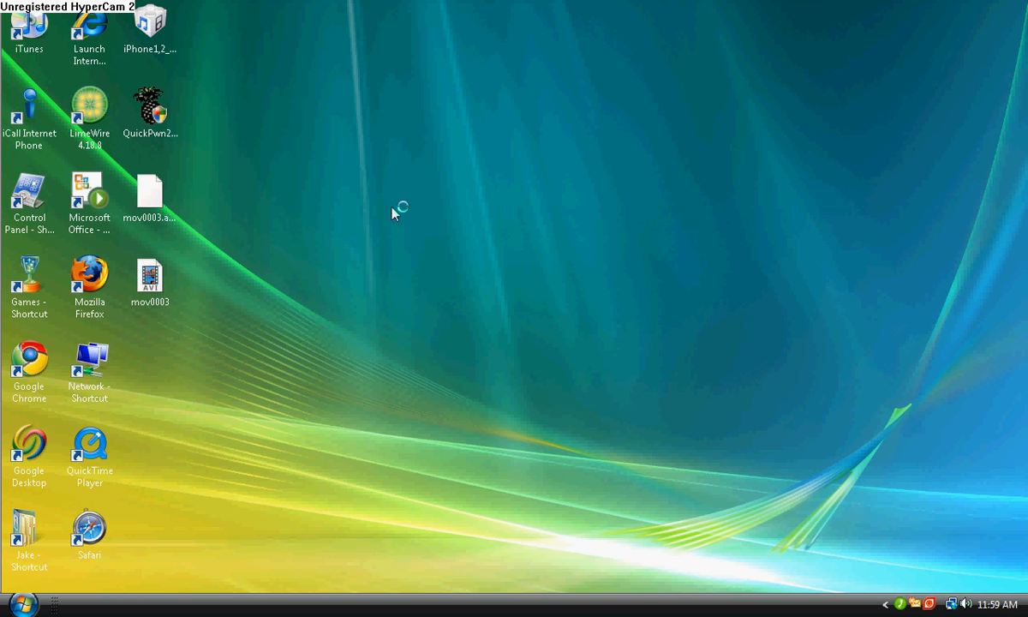
{"action": "left_click", "coordinate": [151, 21]}
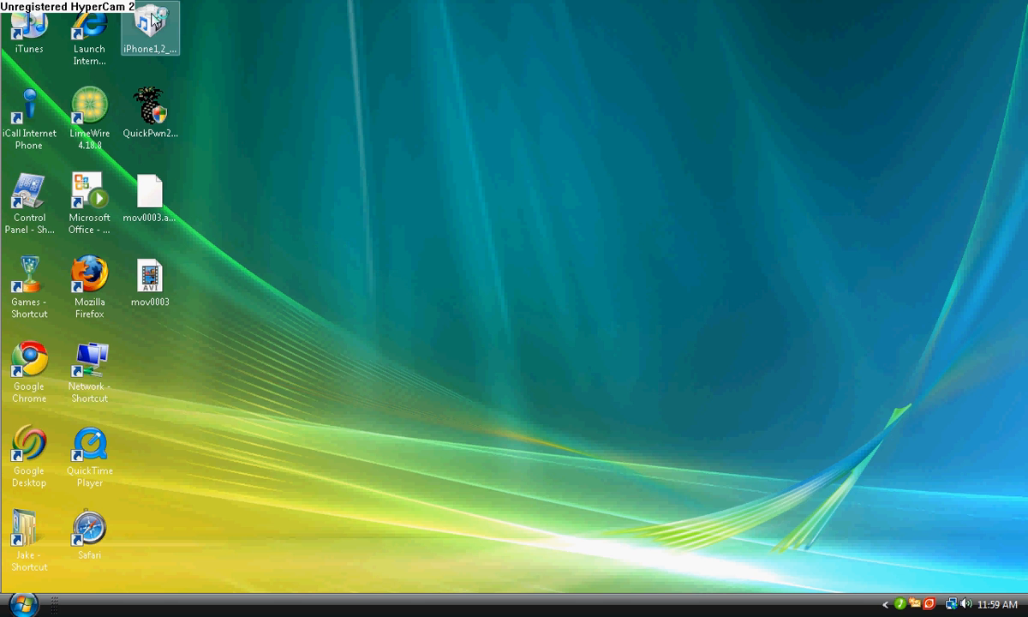
{"action": "mouse_move", "coordinate": [216, 48]}
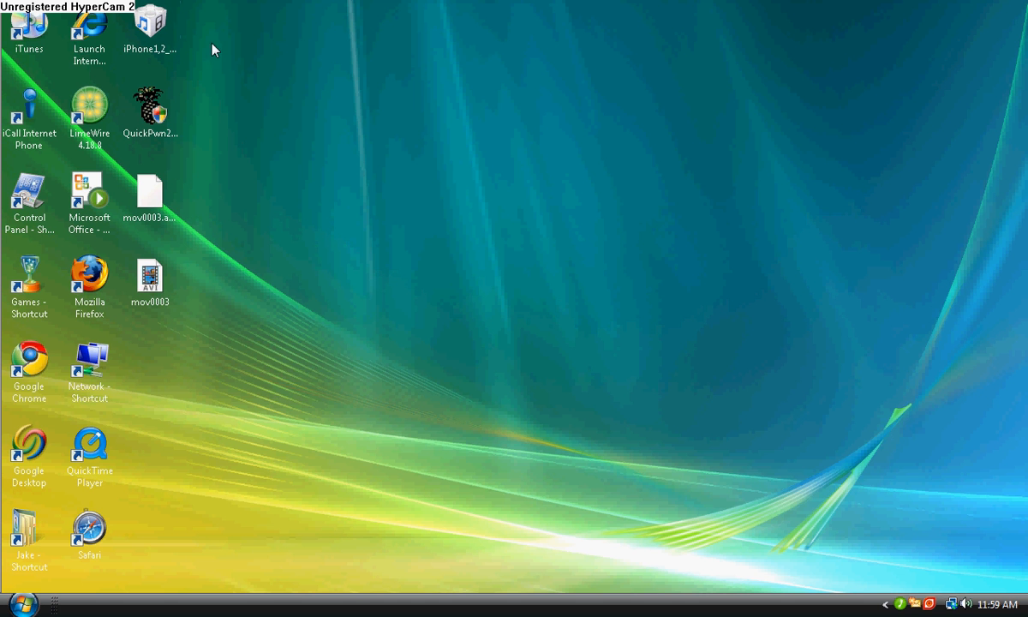
{"action": "mouse_move", "coordinate": [219, 59]}
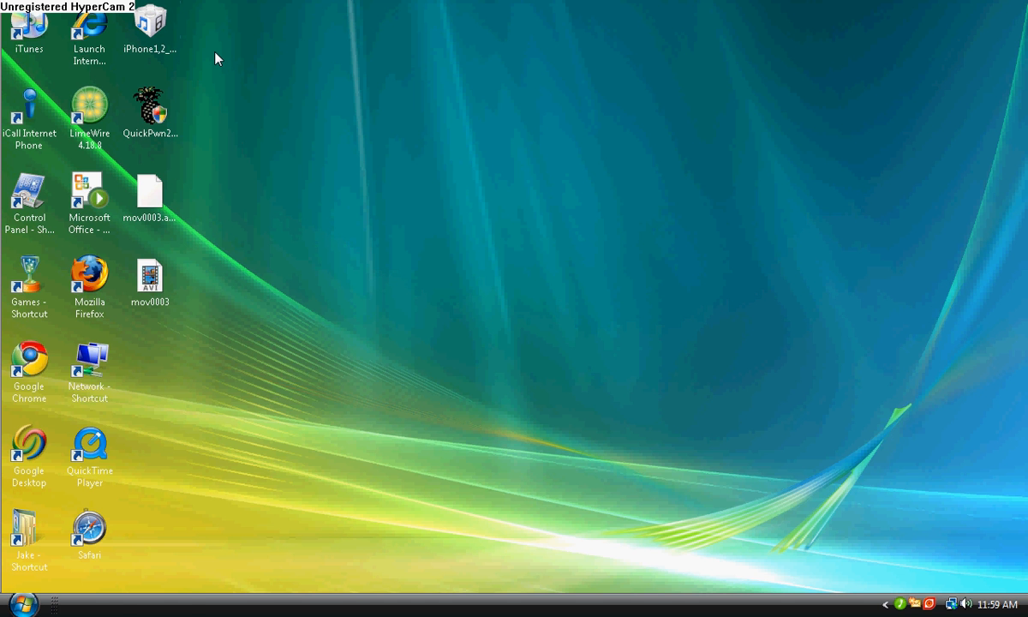
{"action": "double_click", "coordinate": [151, 110]}
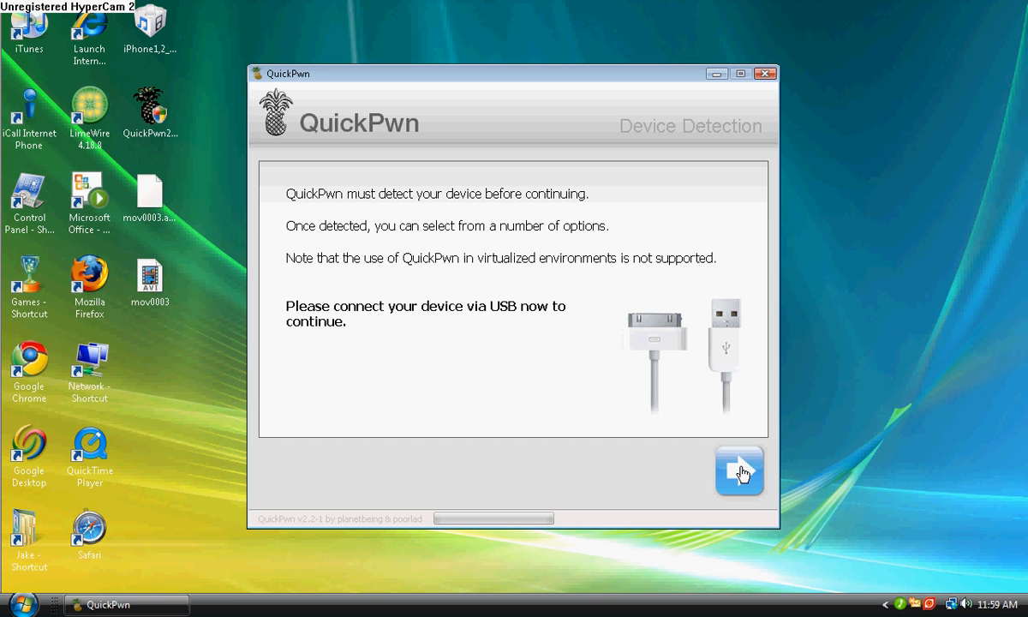
{"action": "mouse_move", "coordinate": [754, 310]}
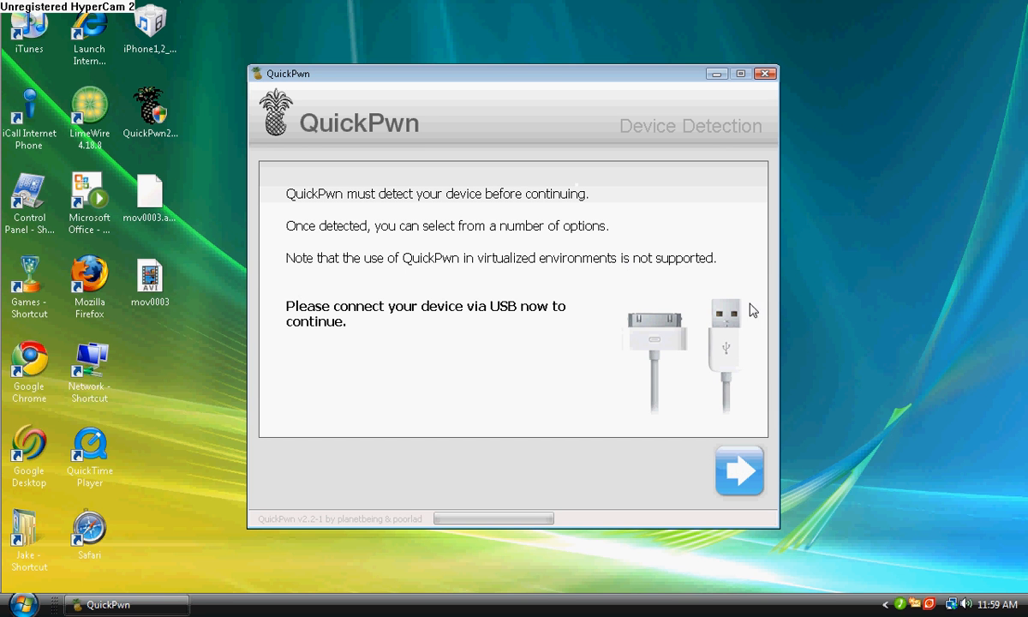
{"action": "left_click_drag", "start_coordinate": [514, 72], "coordinate": [511, 58]}
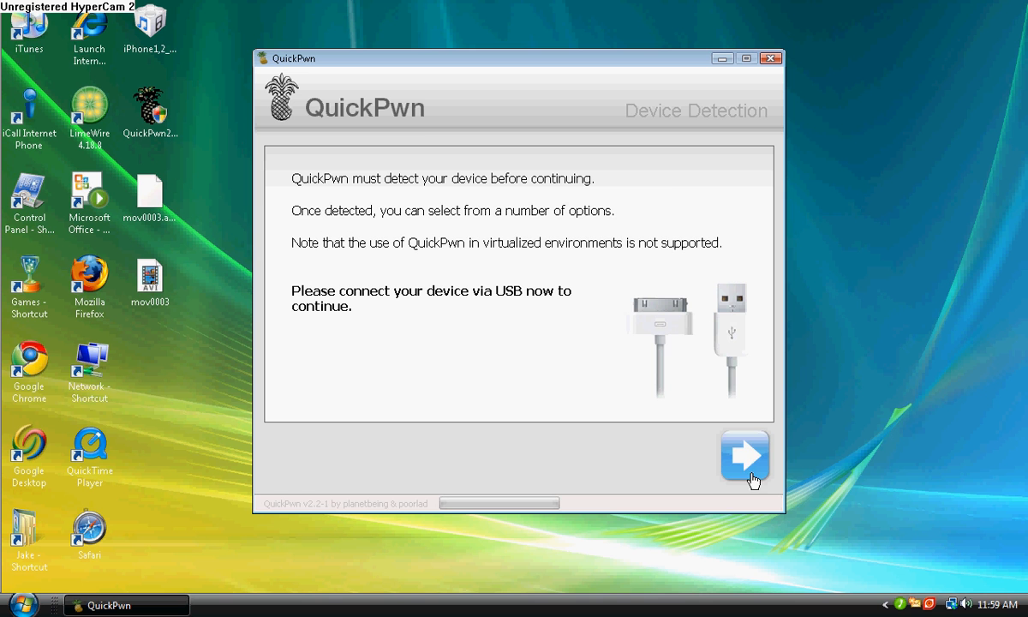
Advance past Device Detection so the iPod1,1_2.2_5G77_Restore.ipsw firmware loads and validates.
{"action": "left_click", "coordinate": [744, 456]}
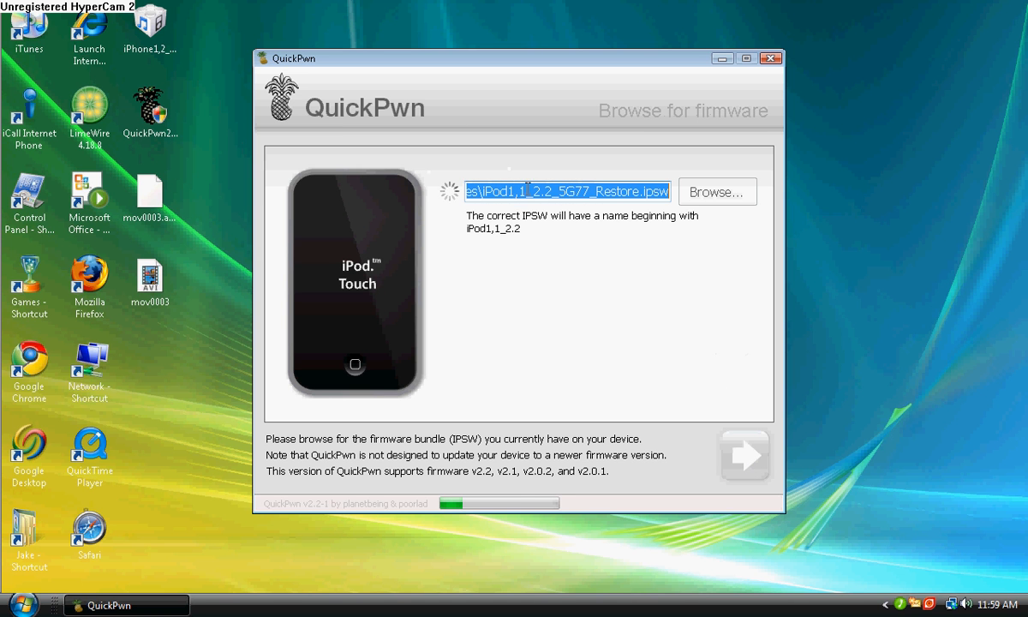
{"action": "mouse_move", "coordinate": [365, 134]}
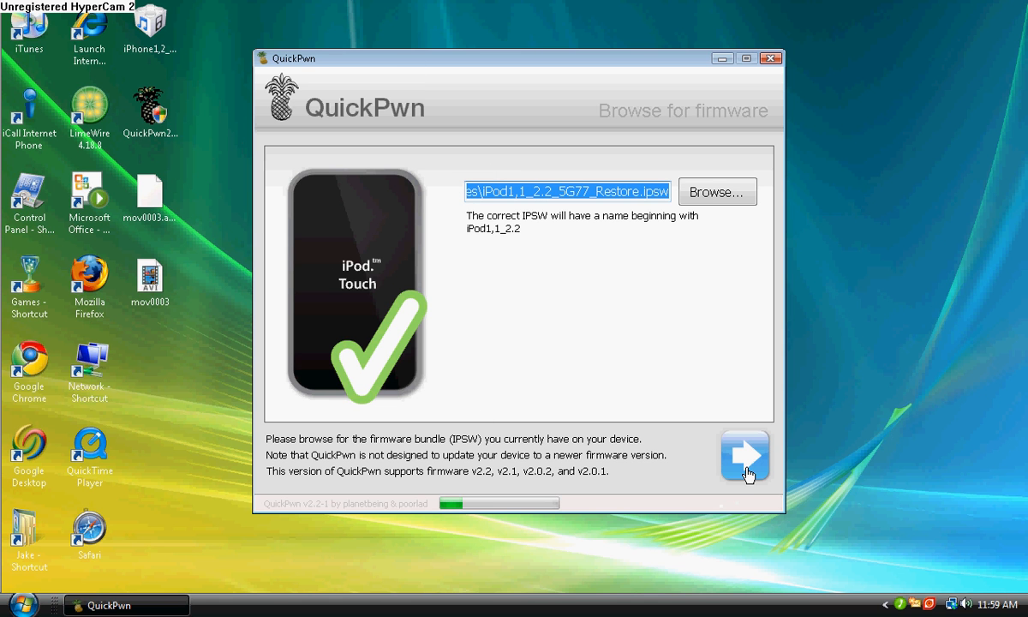
{"action": "mouse_move", "coordinate": [725, 504]}
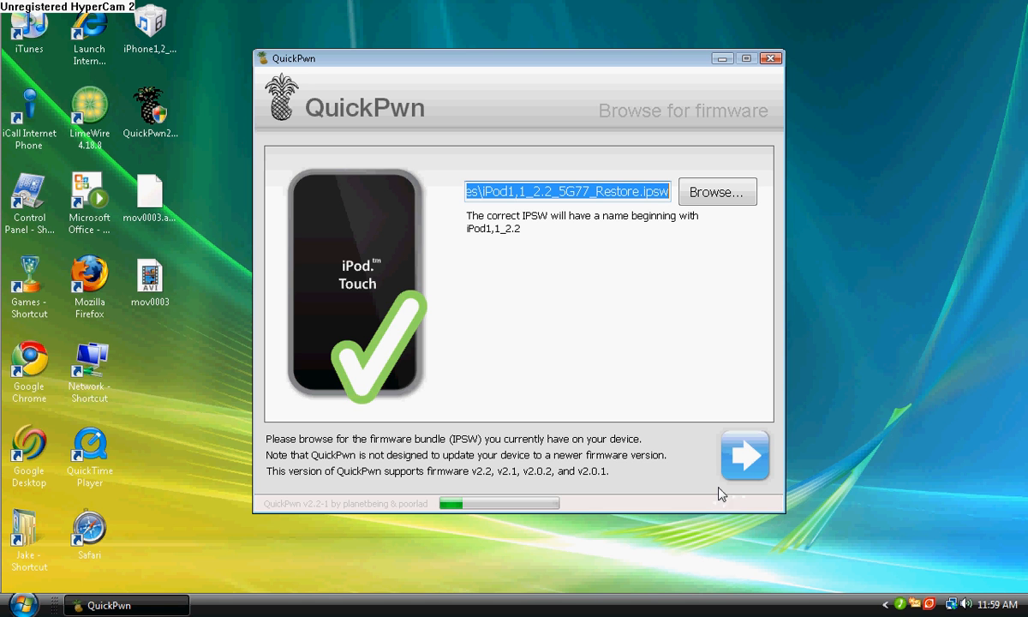
Keep Cydia and Installer, enable Replace boot logos, and confirm the device to begin pwning.
{"action": "left_click", "coordinate": [744, 454]}
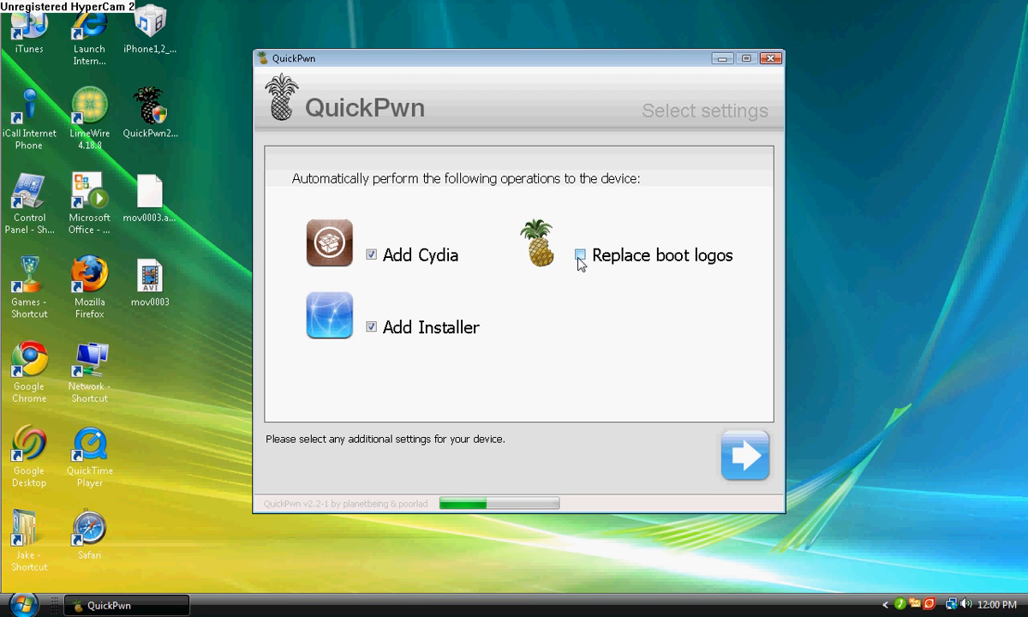
{"action": "left_click", "coordinate": [580, 256]}
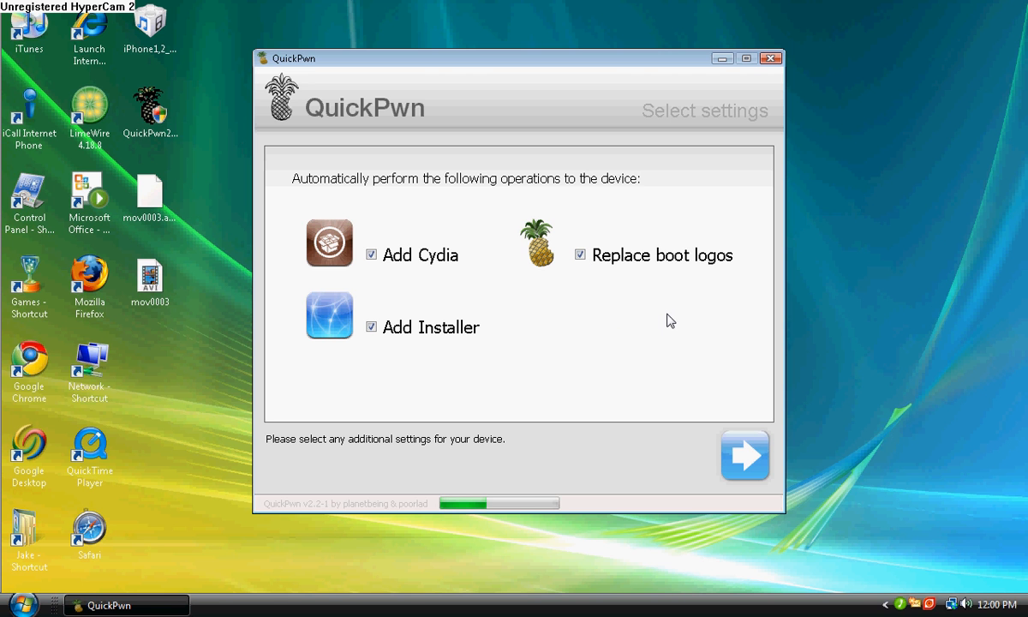
{"action": "mouse_move", "coordinate": [621, 607]}
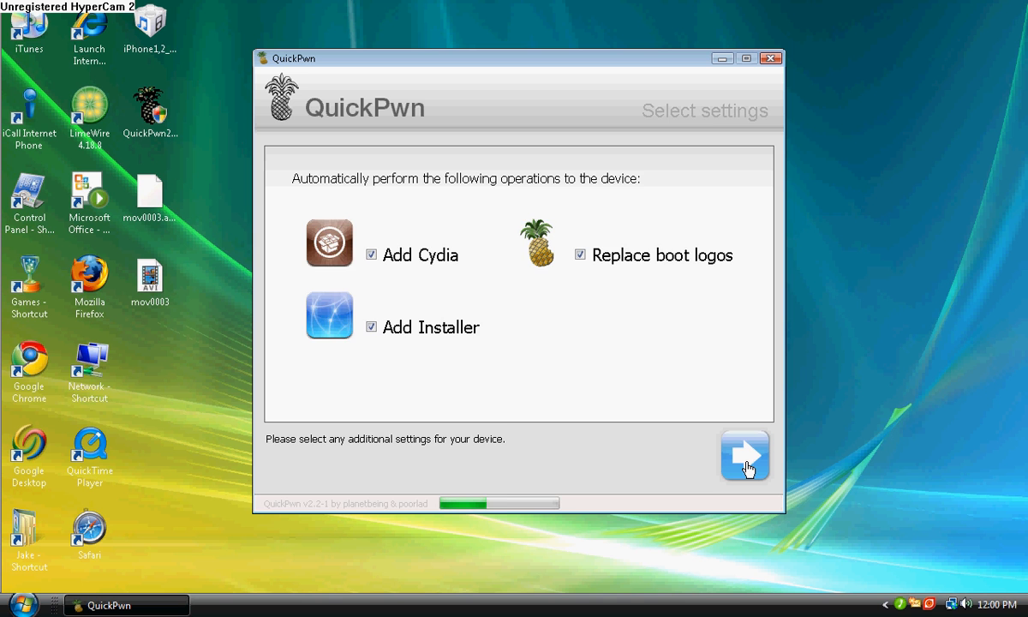
{"action": "left_click", "coordinate": [744, 456]}
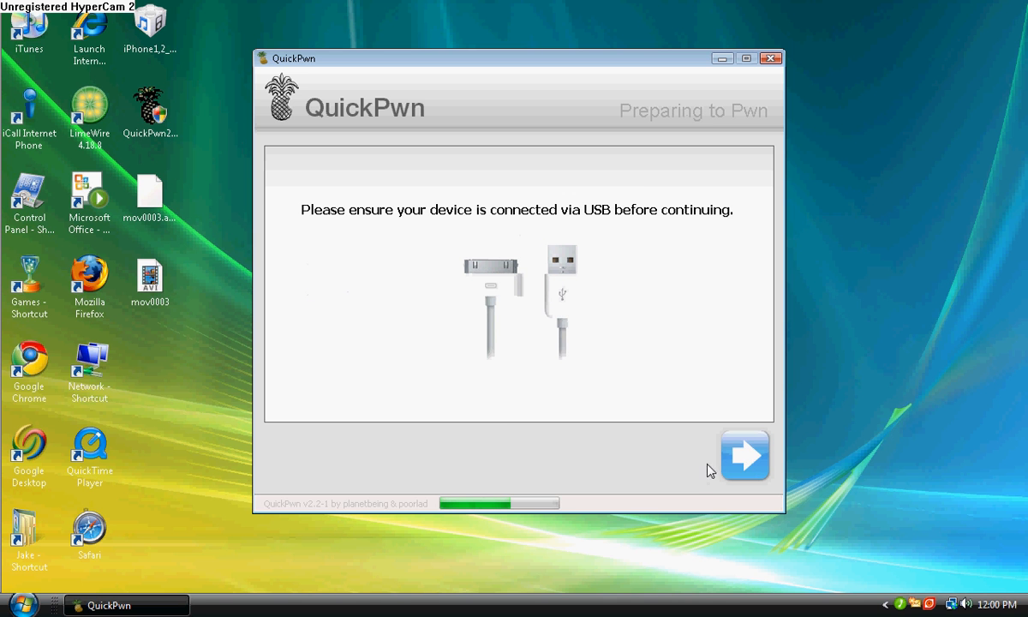
{"action": "left_click", "coordinate": [744, 456]}
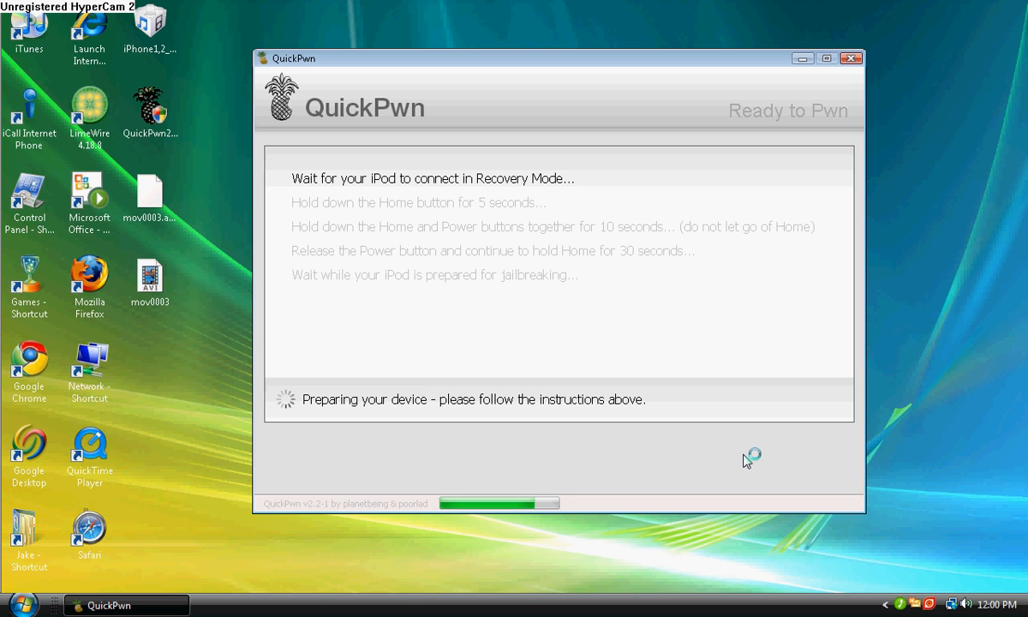
{"action": "mouse_move", "coordinate": [747, 461]}
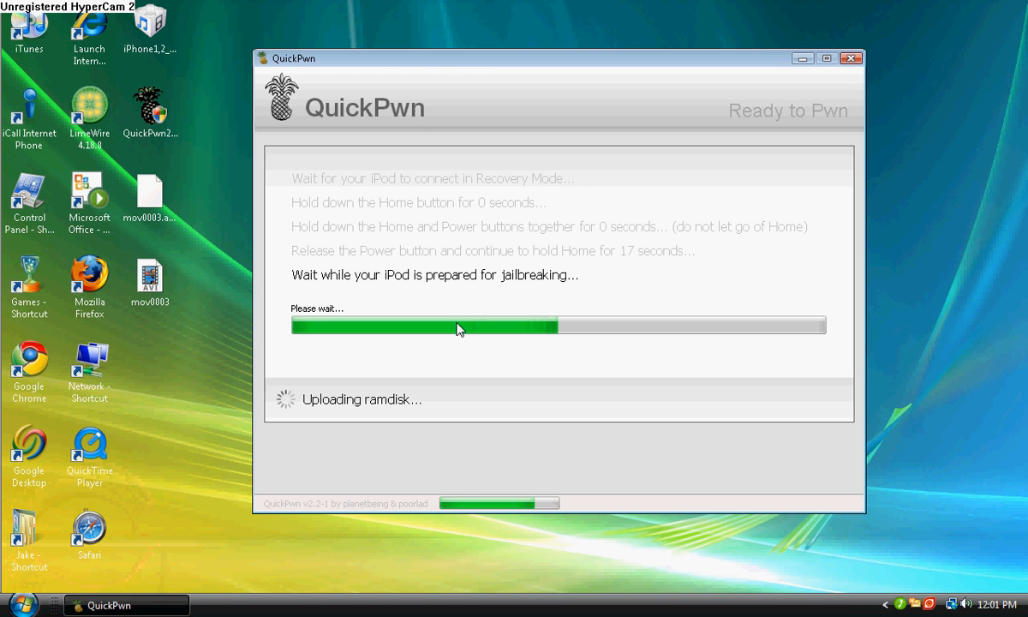
{"action": "mouse_move", "coordinate": [401, 384]}
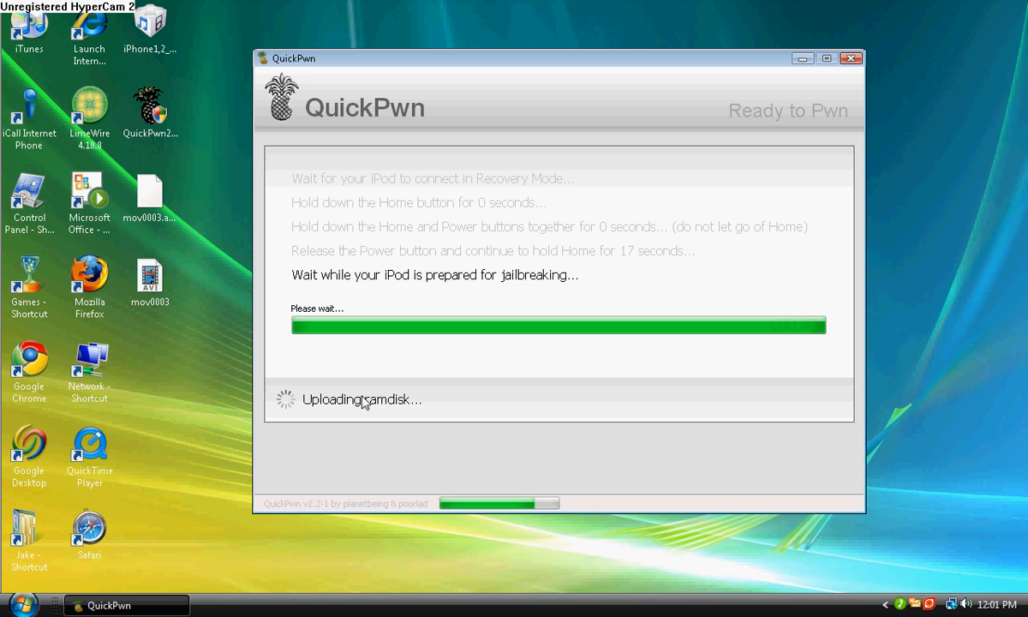
{"action": "mouse_move", "coordinate": [521, 366]}
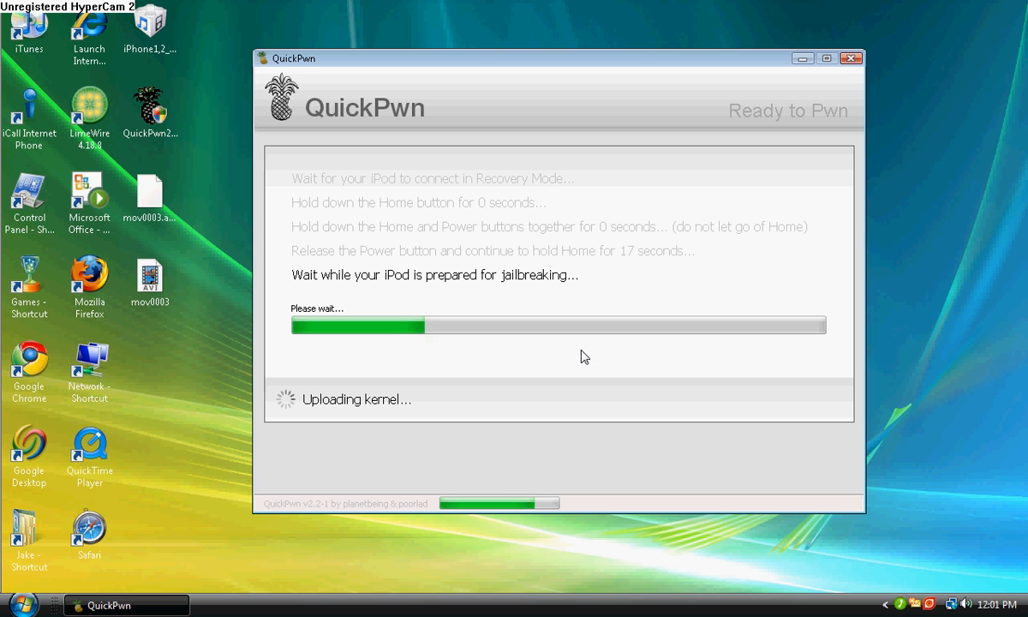
{"action": "mouse_move", "coordinate": [576, 356]}
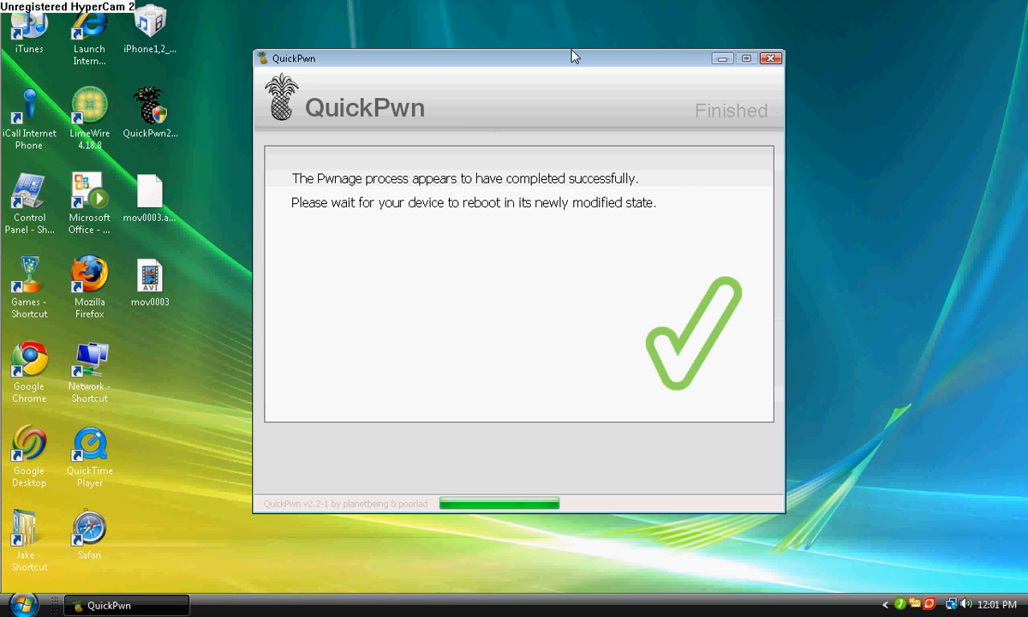
{"action": "mouse_move", "coordinate": [491, 329]}
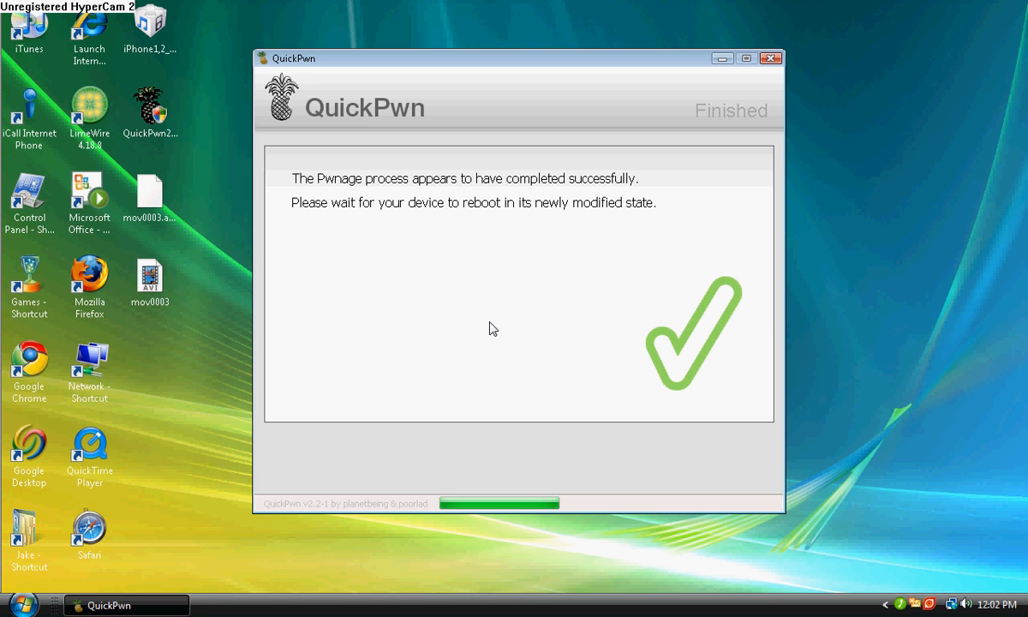
Close QuickPwn once the Finished screen reports the pwnage succeeded.
{"action": "left_click", "coordinate": [769, 58]}
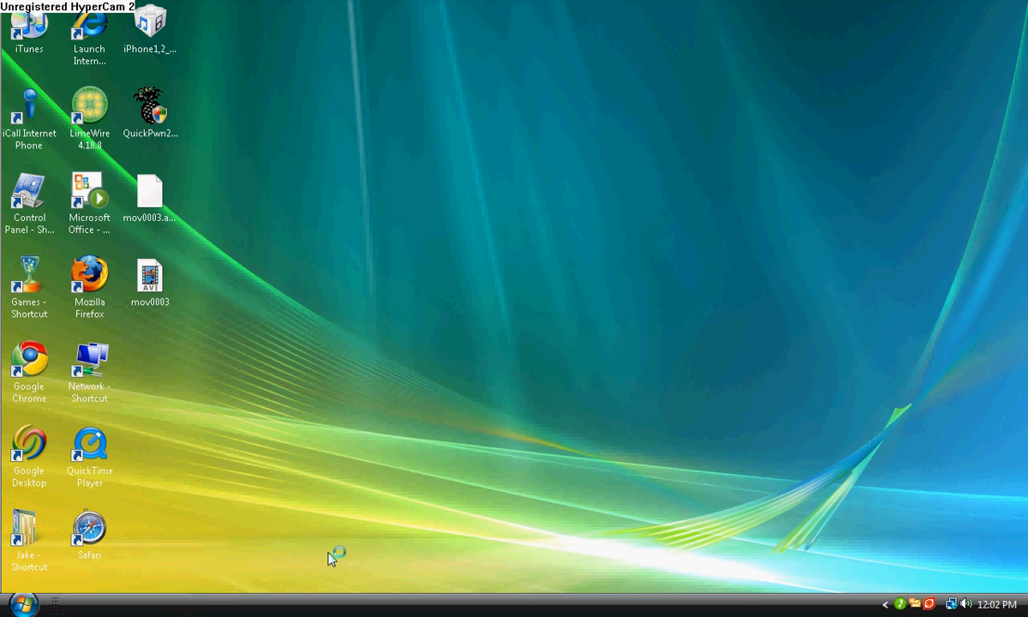